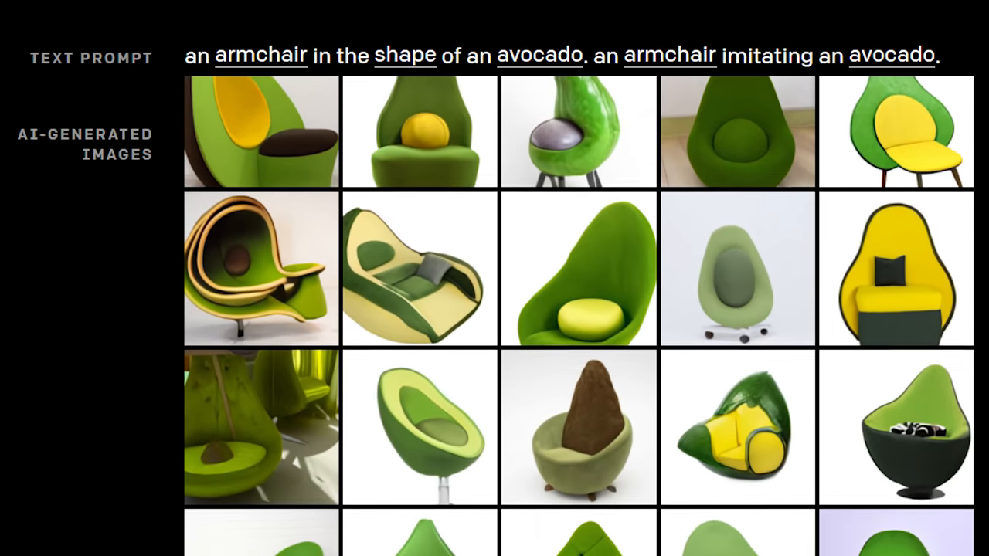
Step: Scroll from the avocado armchair examples back to the top of the DALL·E post
{"action": "scroll", "scroll_direction": "down", "scroll_amount": 3}
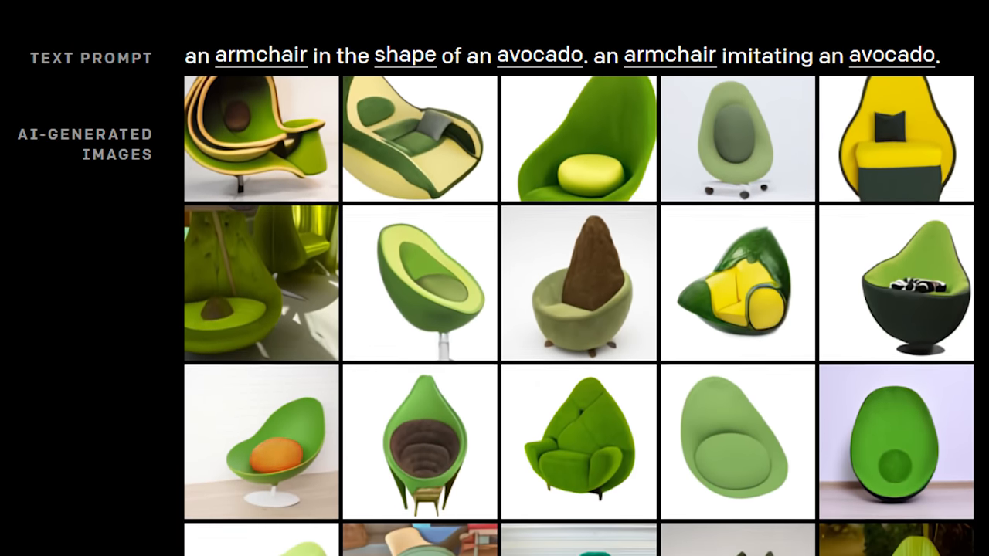
{"action": "scroll", "scroll_direction": "down", "scroll_amount": 3}
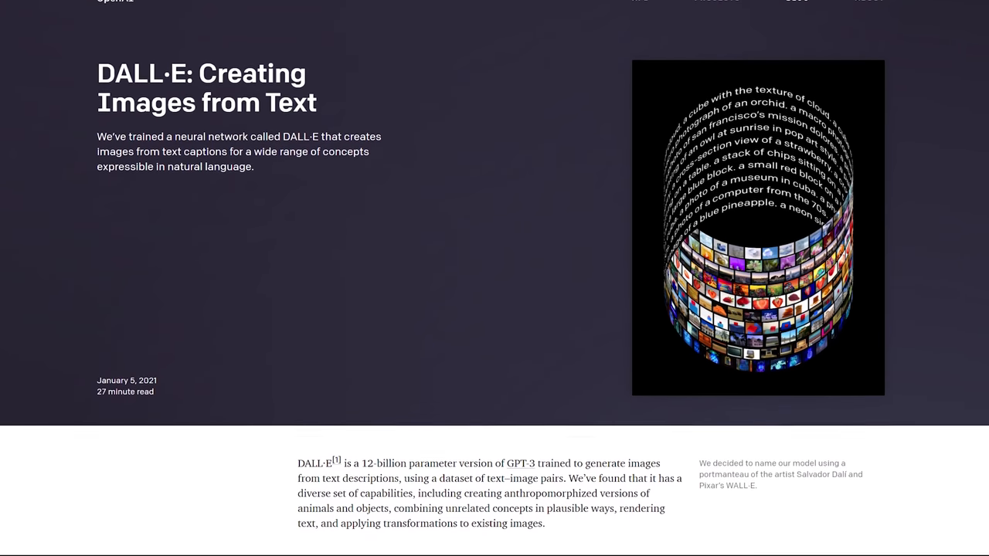
Step: Scroll through Overview and Capabilities to the white pineapple soda can example
{"action": "scroll", "scroll_direction": "down", "scroll_amount": 3}
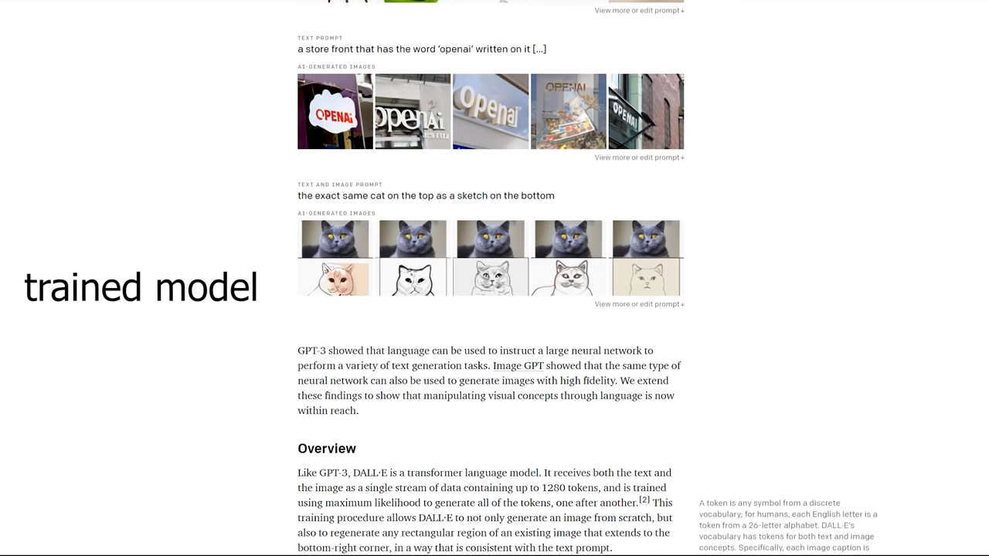
{"action": "scroll", "scroll_direction": "down", "scroll_amount": 3}
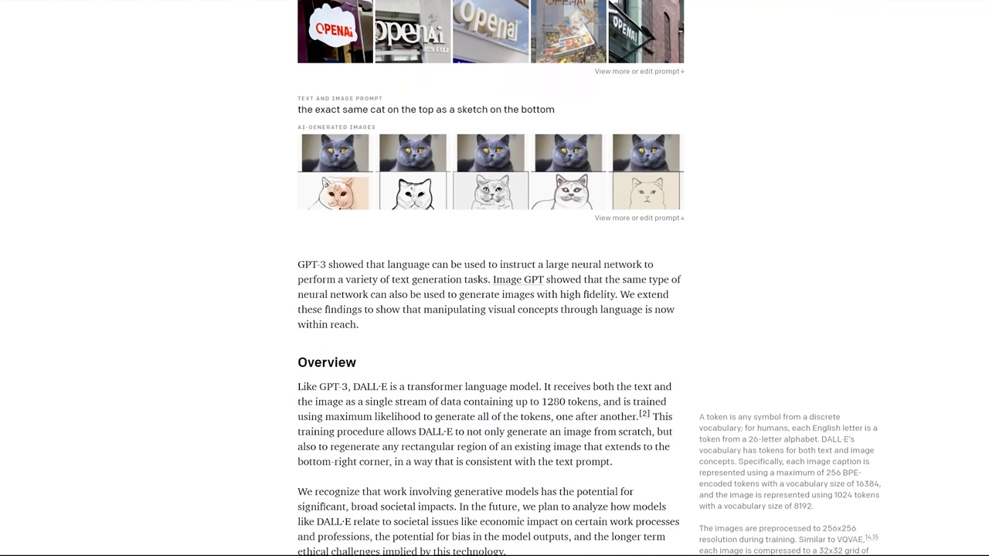
{"action": "scroll", "scroll_direction": "down", "scroll_amount": 3}
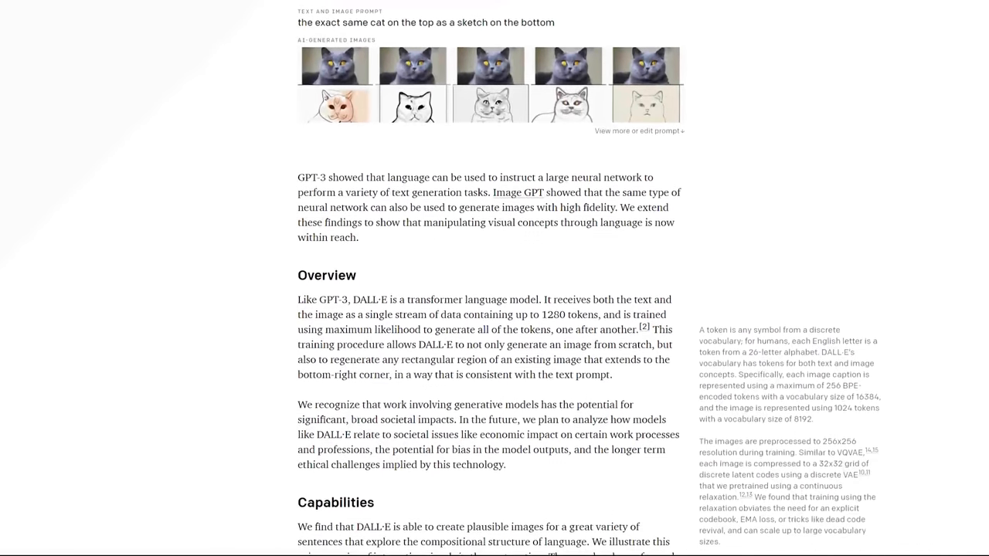
{"action": "scroll", "scroll_direction": "down", "scroll_amount": 3}
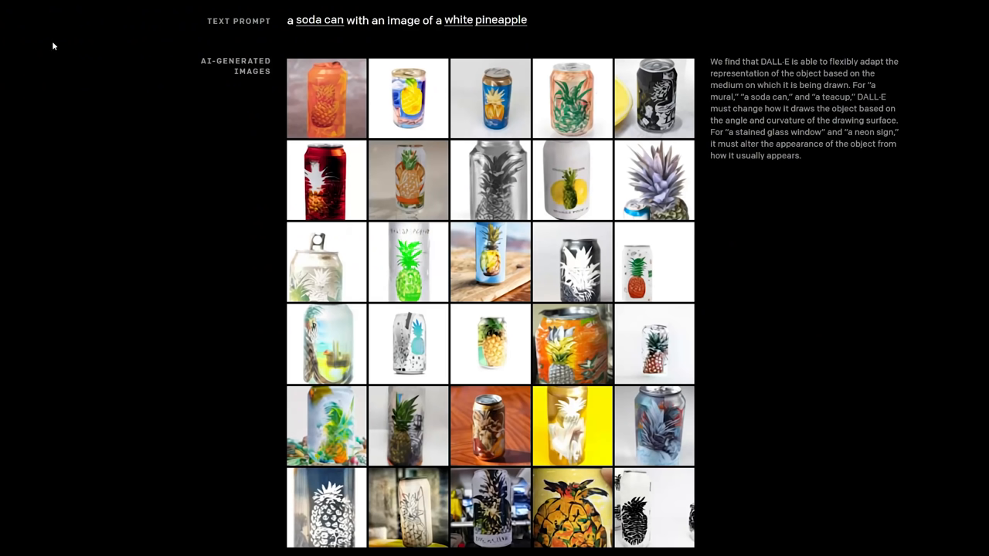
{"action": "mouse_move", "coordinate": [278, 17]}
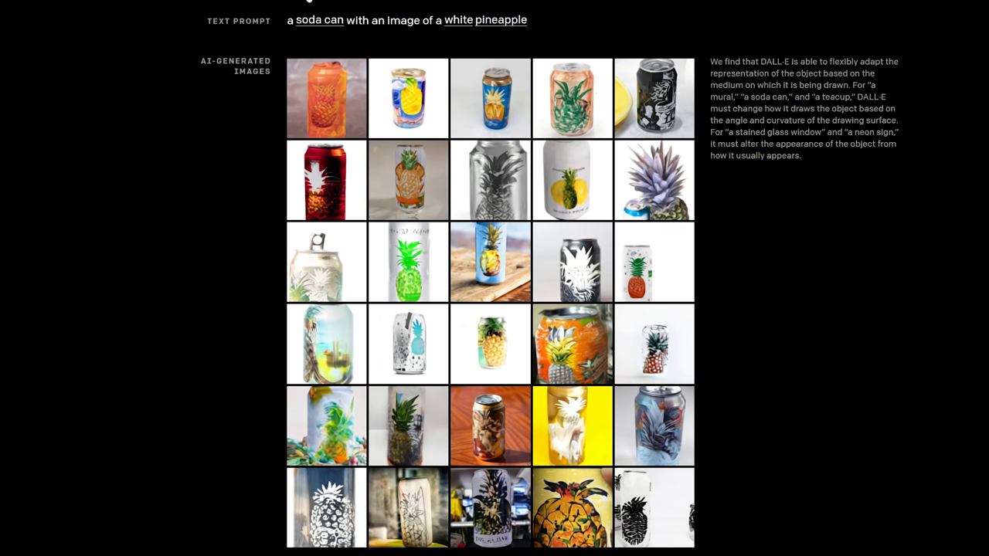
Step: Swap the prompt's object to billboard, then latte art, and make the strawberry black
{"action": "left_click", "coordinate": [319, 20]}
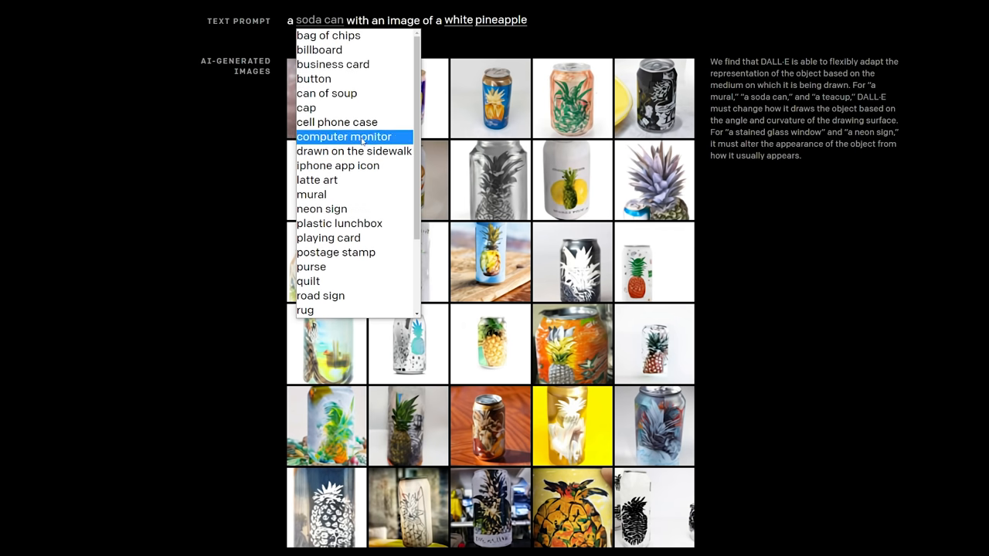
{"action": "left_click", "coordinate": [320, 50]}
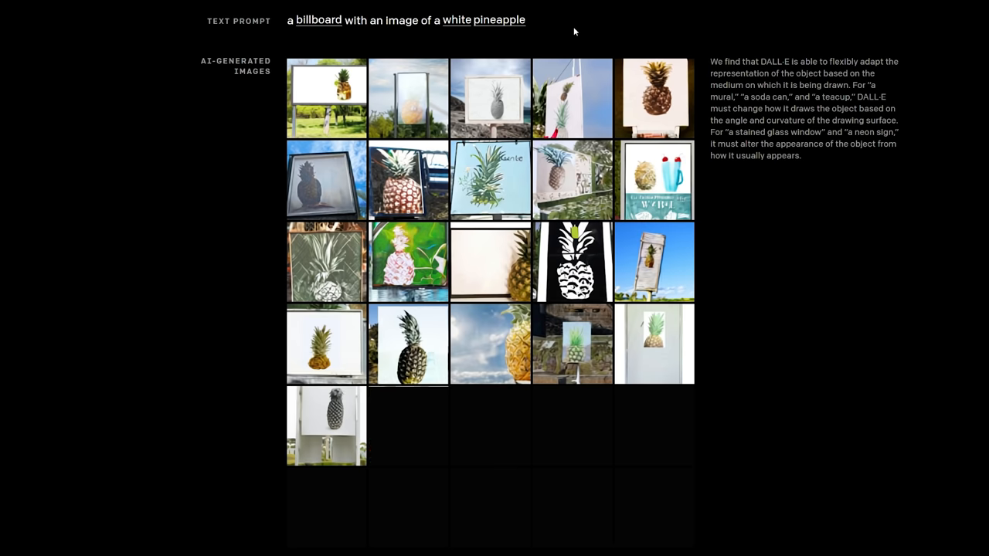
{"action": "left_click", "coordinate": [505, 20]}
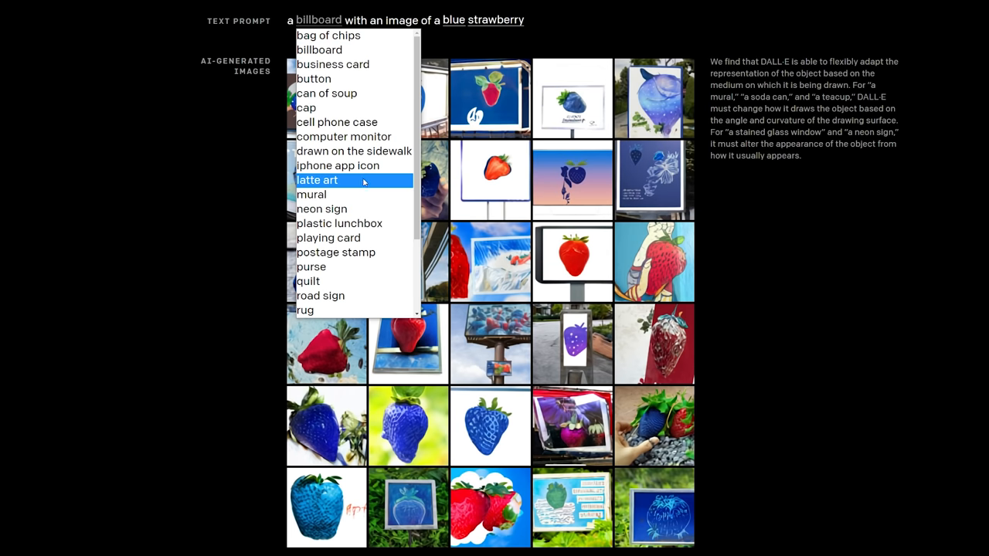
{"action": "left_click", "coordinate": [317, 180]}
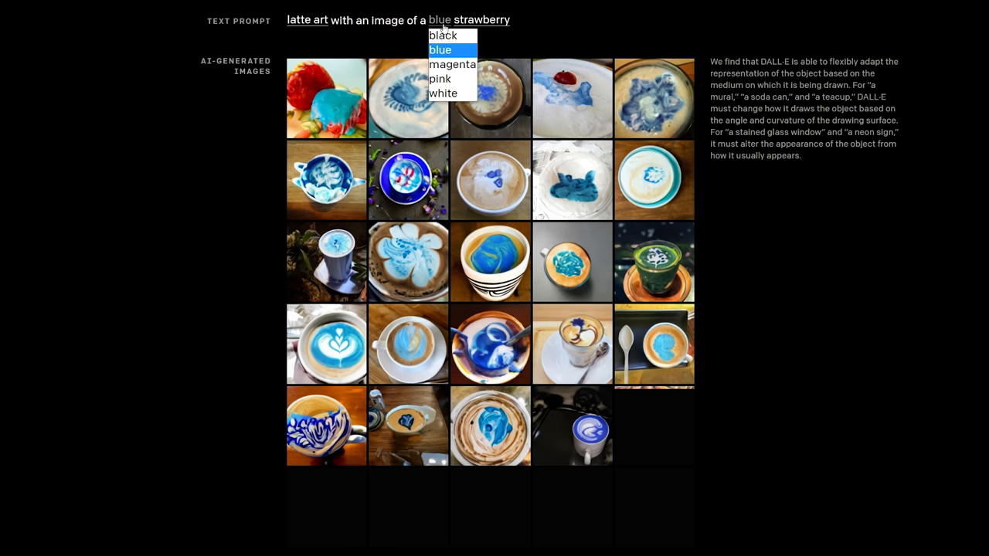
{"action": "left_click", "coordinate": [442, 35]}
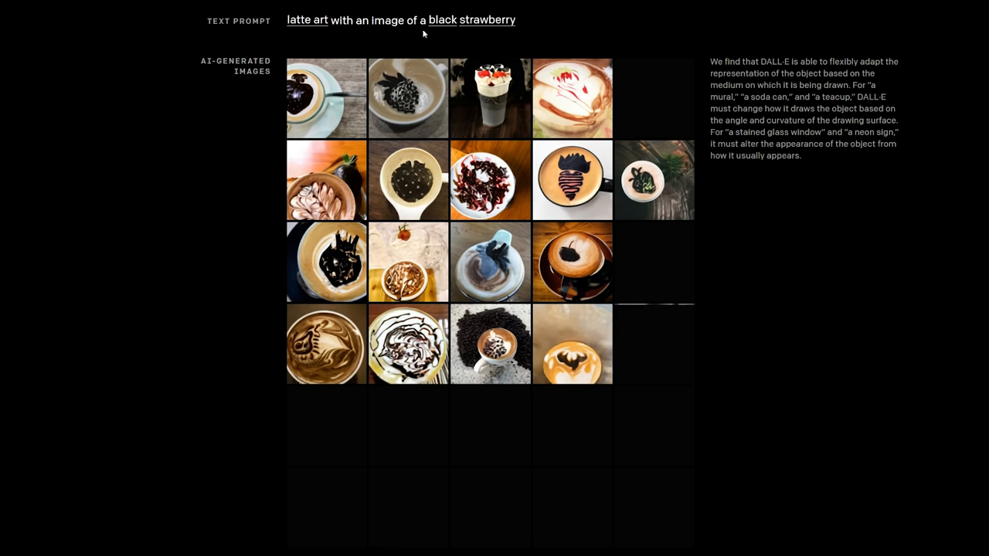
{"action": "scroll", "scroll_direction": "down", "scroll_amount": 3}
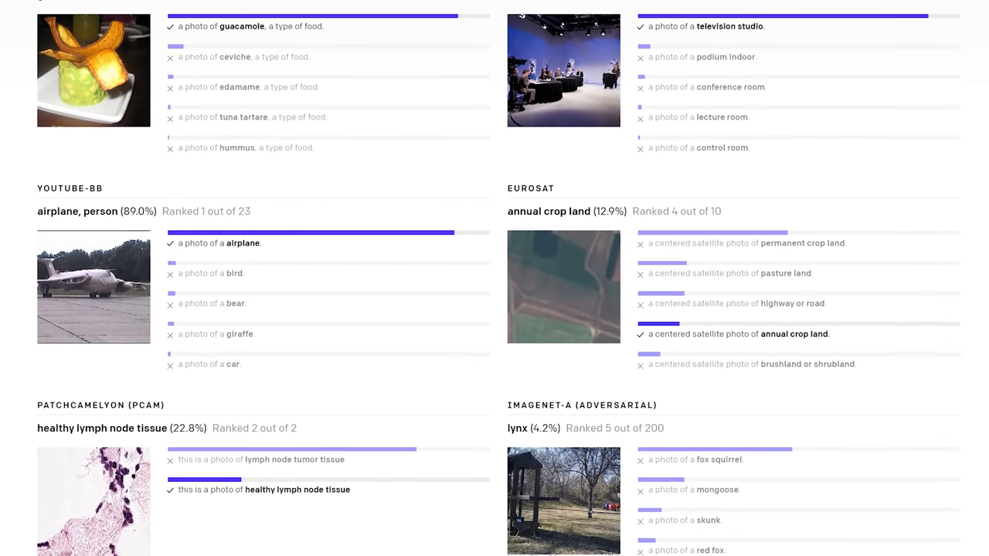
Step: Scroll through the daikon radish samples to the white radish latte art images
{"action": "scroll", "scroll_direction": "down", "scroll_amount": 3}
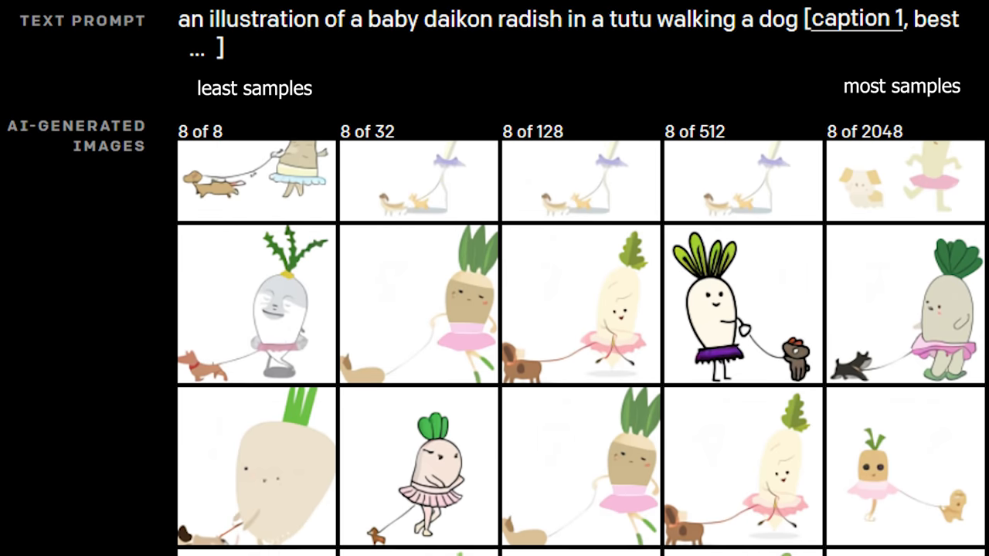
{"action": "scroll", "scroll_direction": "down", "scroll_amount": 3}
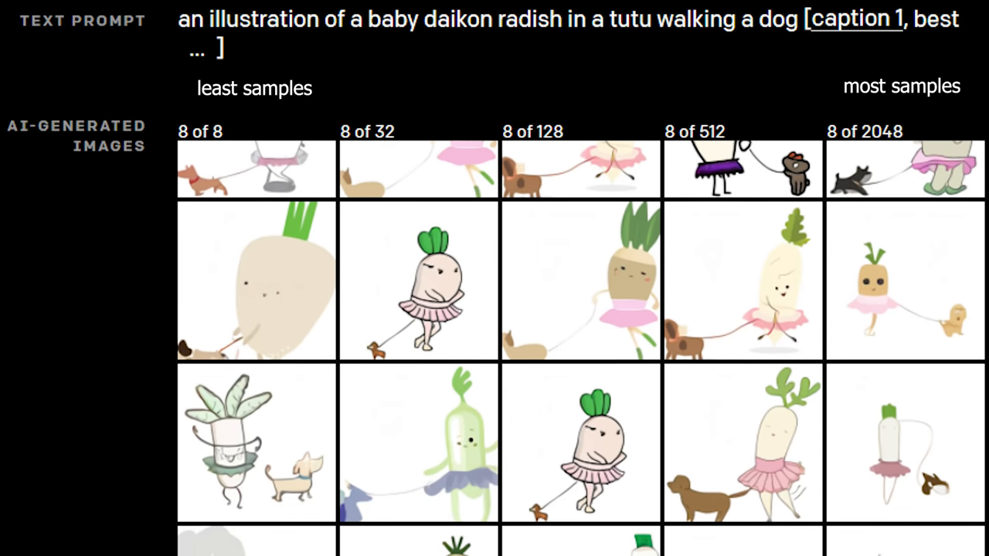
{"action": "scroll", "scroll_direction": "down", "scroll_amount": 3}
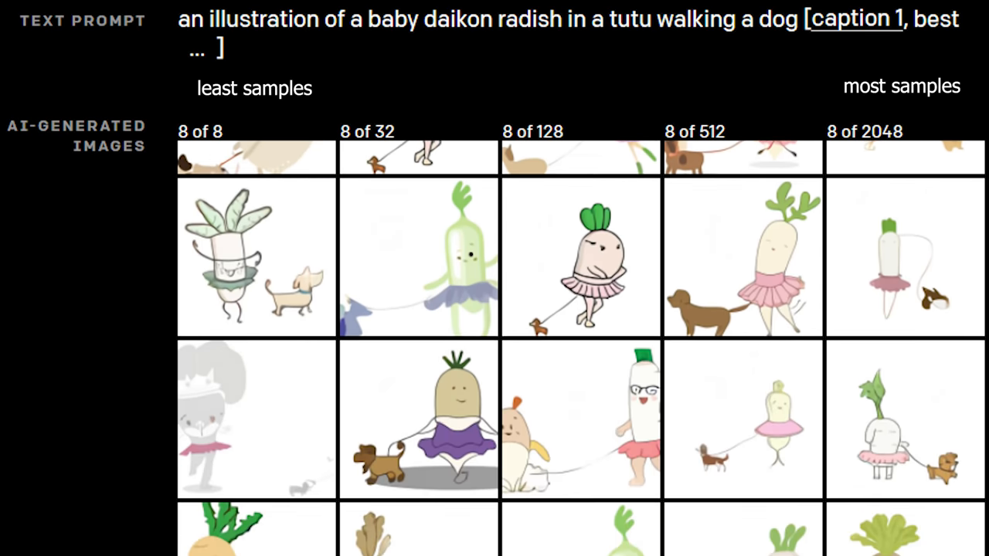
{"action": "scroll", "scroll_direction": "down", "scroll_amount": 3}
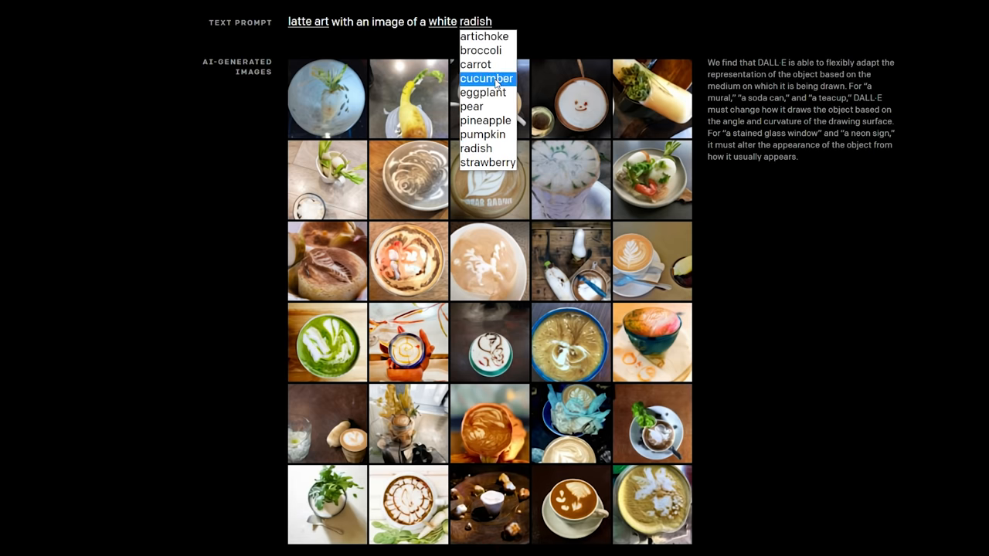
Step: Swap the radish for an eggplant and the soda can for an iPhone app icon
{"action": "left_click", "coordinate": [482, 93]}
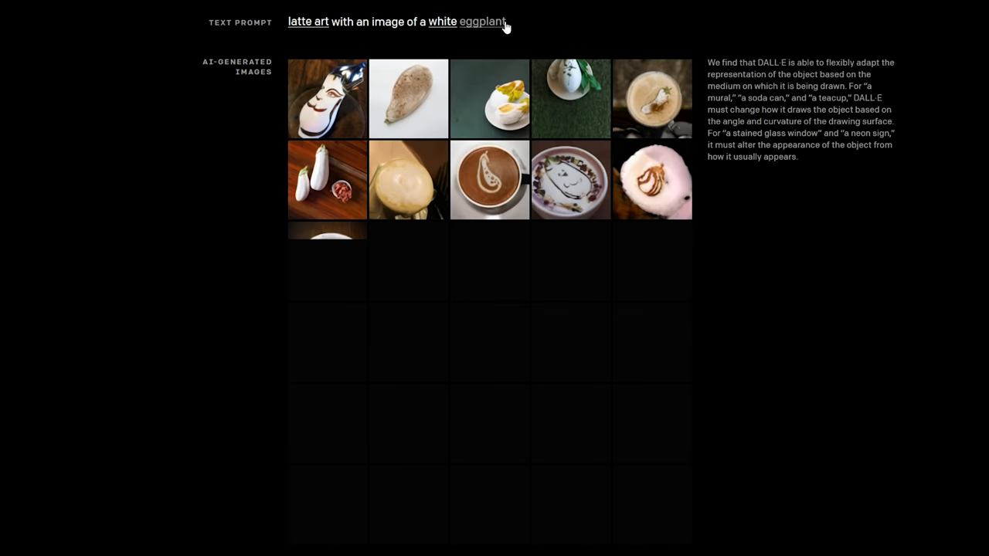
{"action": "left_click", "coordinate": [351, 21]}
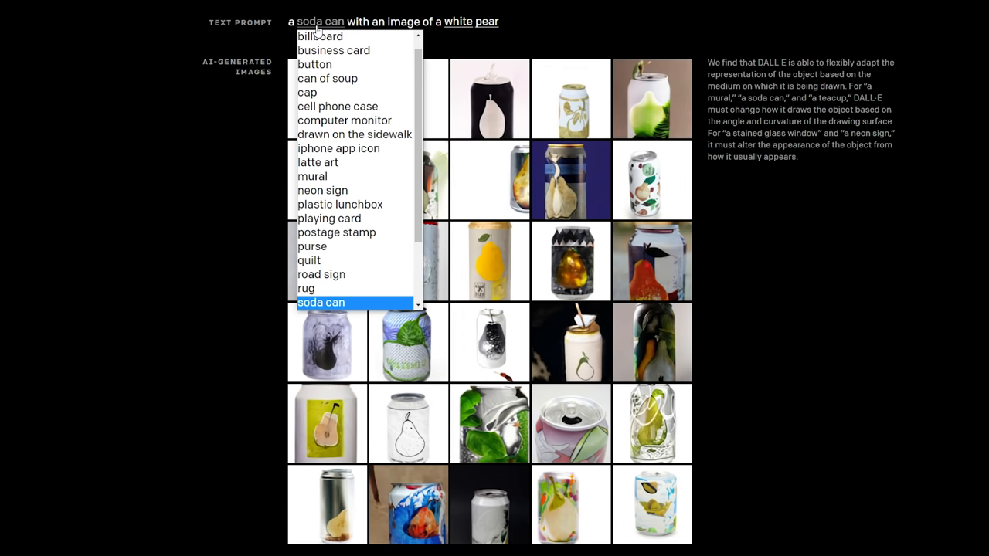
{"action": "left_click", "coordinate": [338, 147]}
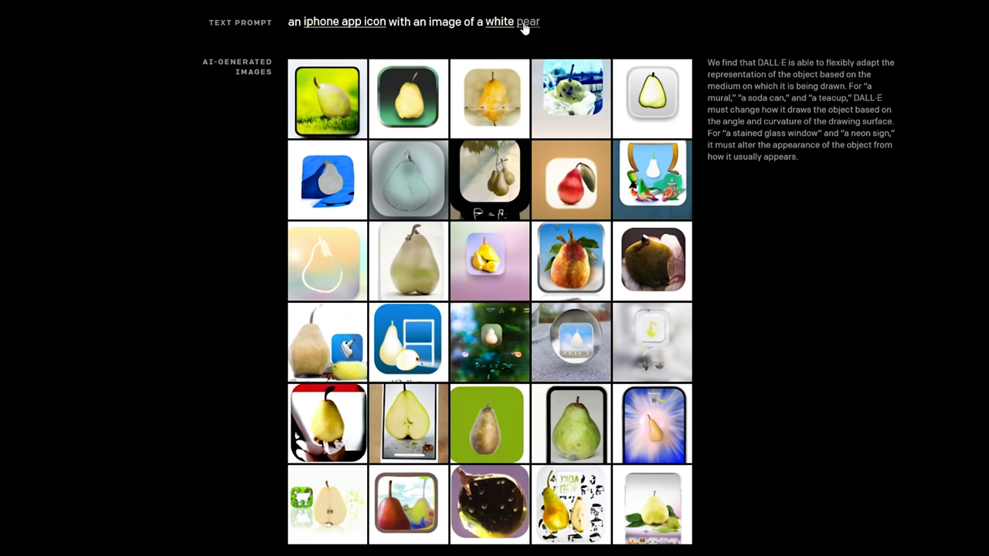
{"action": "left_click", "coordinate": [511, 22]}
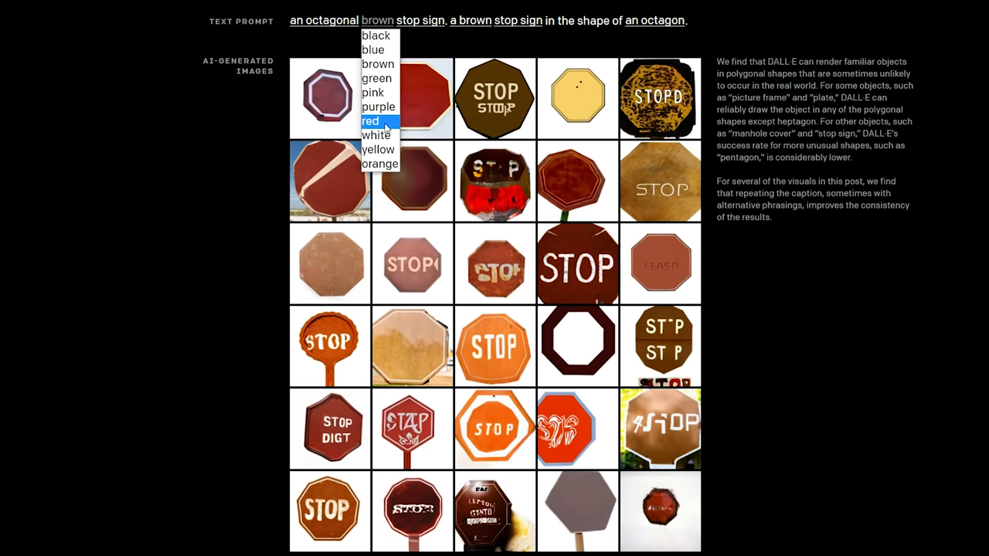
Step: Make the stop signs red, then yellow, and open the sign shape choices
{"action": "left_click", "coordinate": [371, 121]}
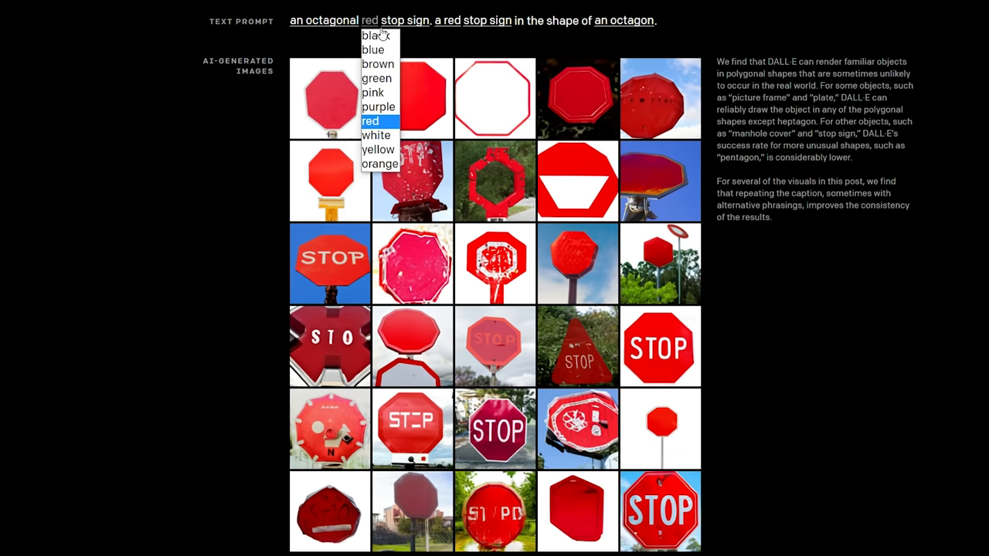
{"action": "left_click", "coordinate": [378, 149]}
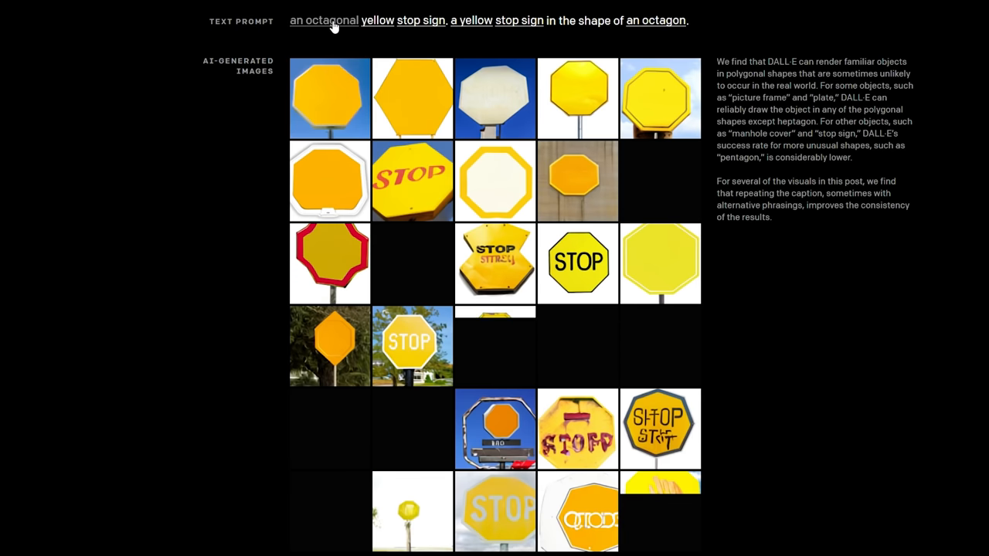
{"action": "left_click", "coordinate": [323, 20]}
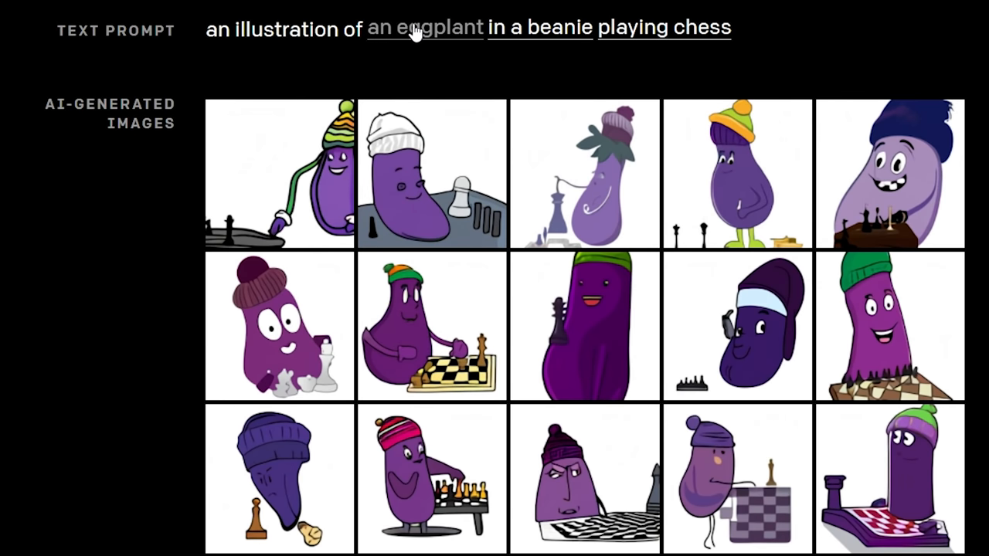
Step: Swap the coconut character for a loaf of bread and open the book arrangement choices
{"action": "left_click", "coordinate": [424, 28]}
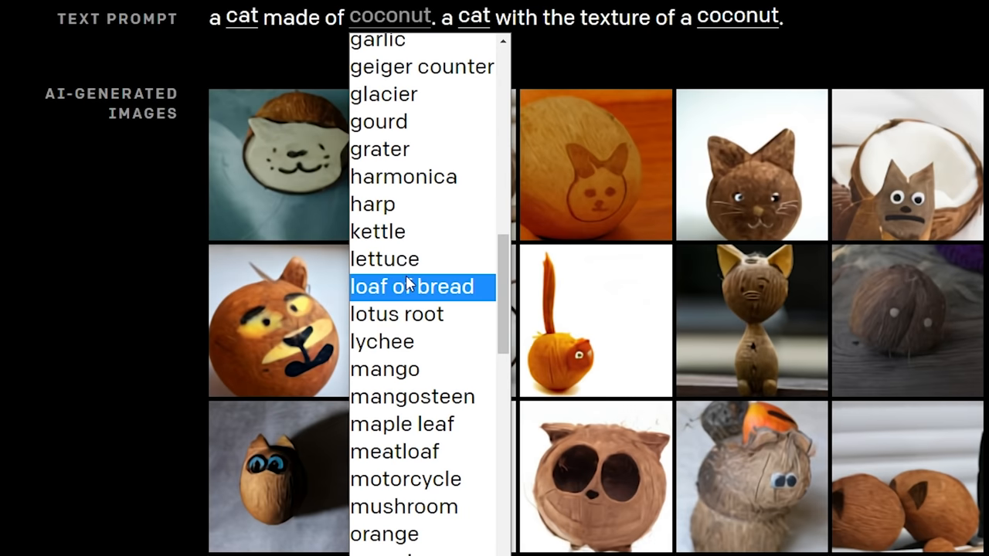
{"action": "left_click", "coordinate": [377, 231]}
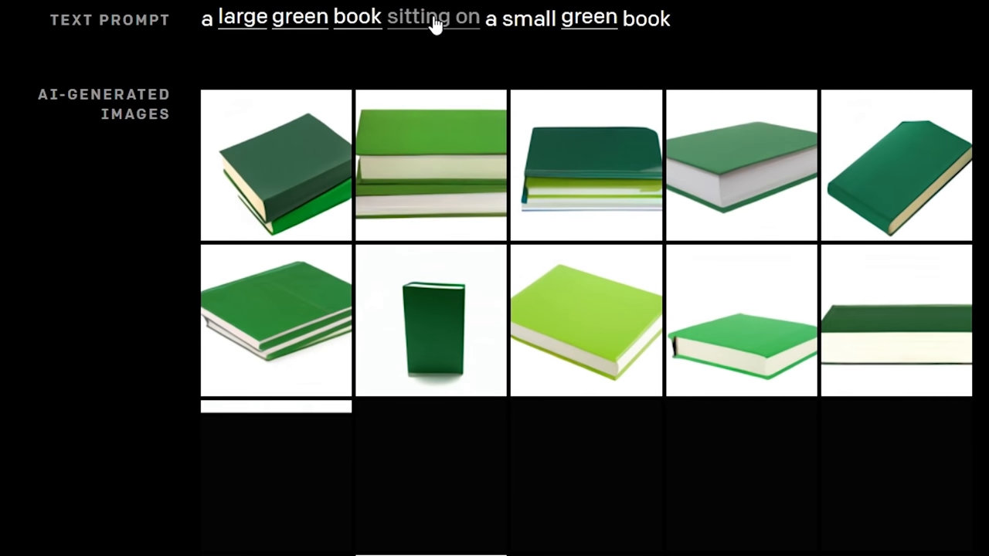
{"action": "left_click", "coordinate": [432, 17]}
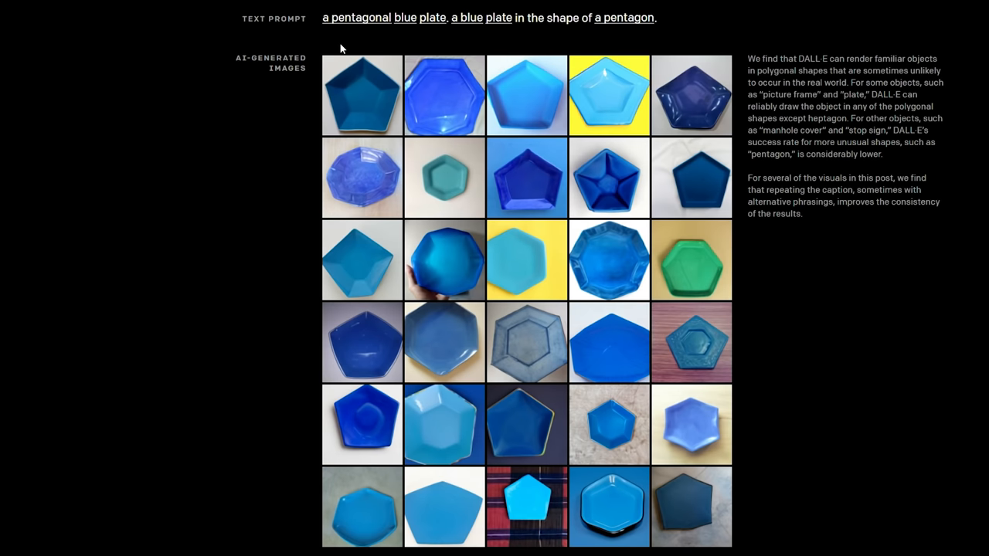
{"action": "mouse_move", "coordinate": [450, 234]}
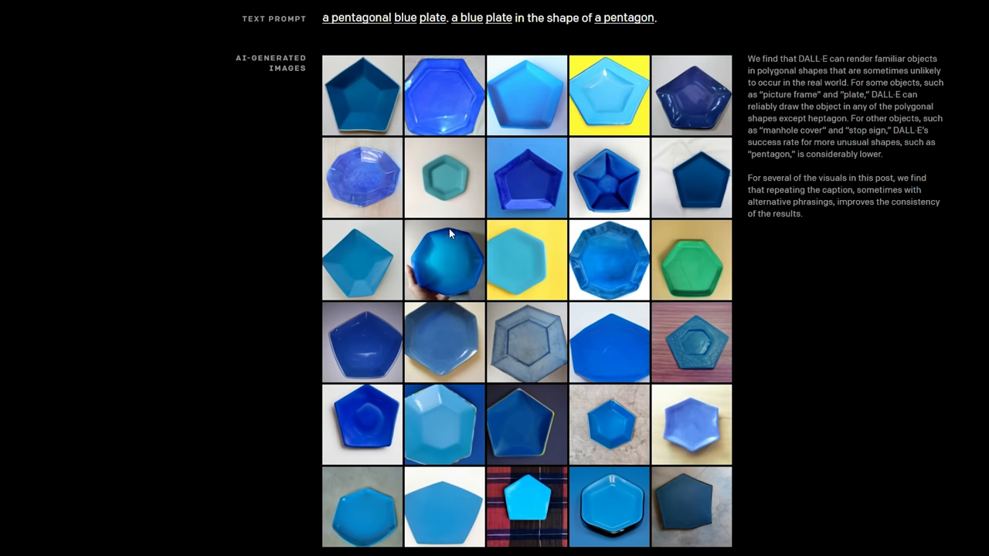
Step: Scroll past the plate and mirror cube demos to the lovestruck owl emoji prompt
{"action": "scroll", "scroll_direction": "down", "scroll_amount": 3}
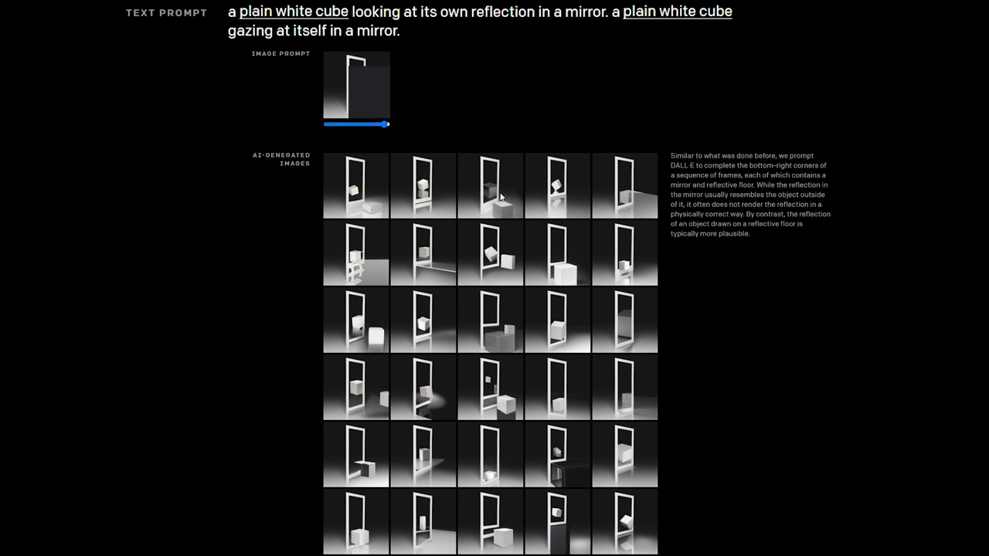
{"action": "mouse_move", "coordinate": [472, 173]}
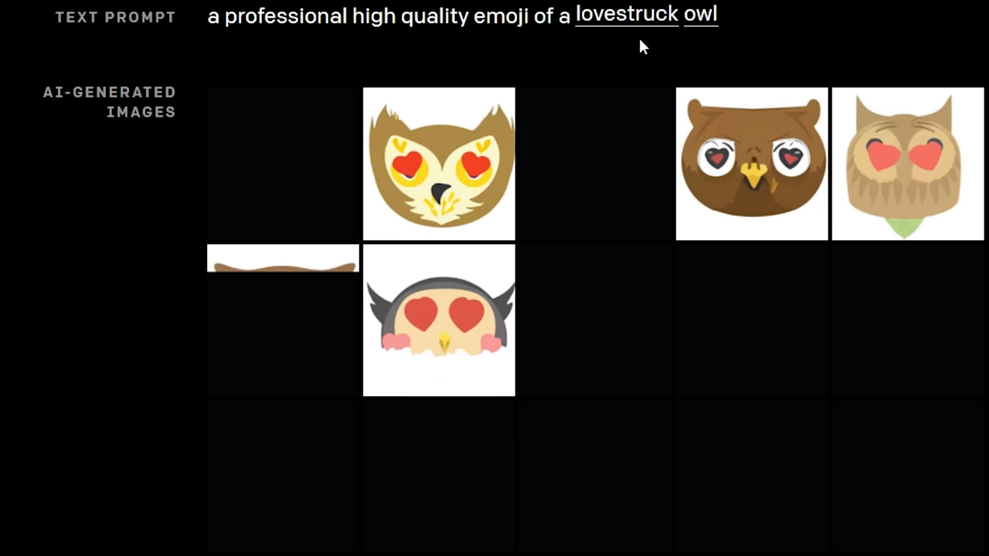
{"action": "left_click", "coordinate": [626, 14]}
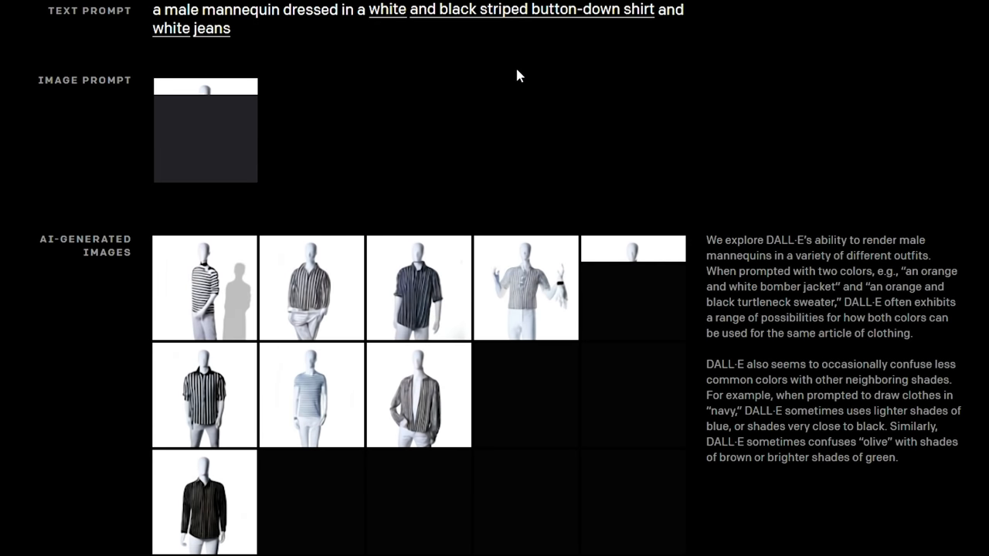
Step: Switch the mannequin's jeans to pleated trousers and open the trouser colour choices
{"action": "left_click", "coordinate": [211, 29]}
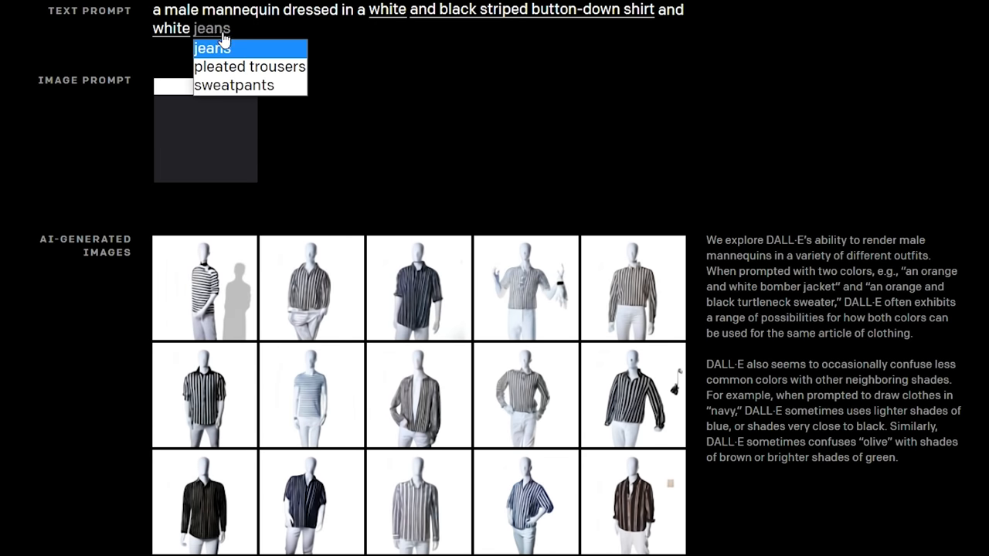
{"action": "left_click", "coordinate": [249, 66]}
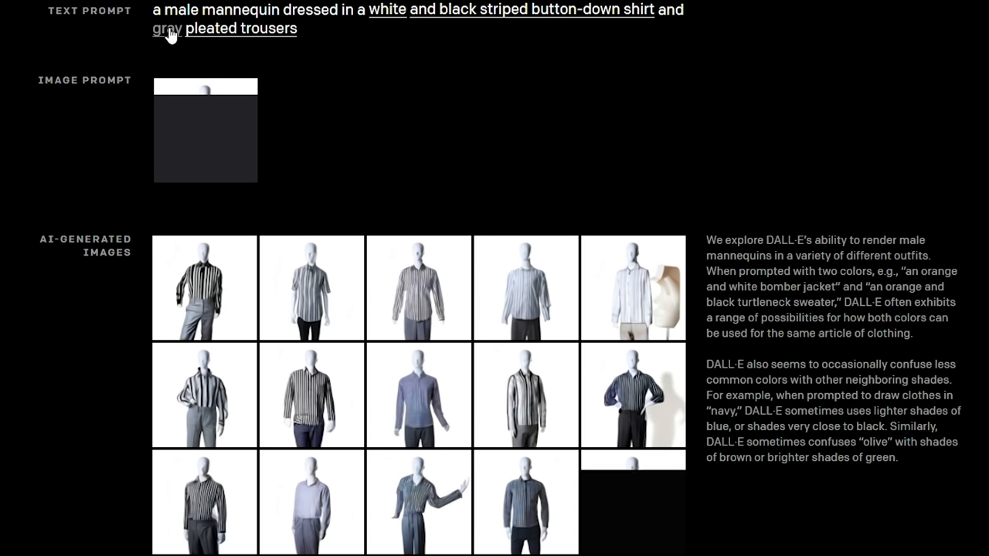
{"action": "left_click", "coordinate": [167, 29]}
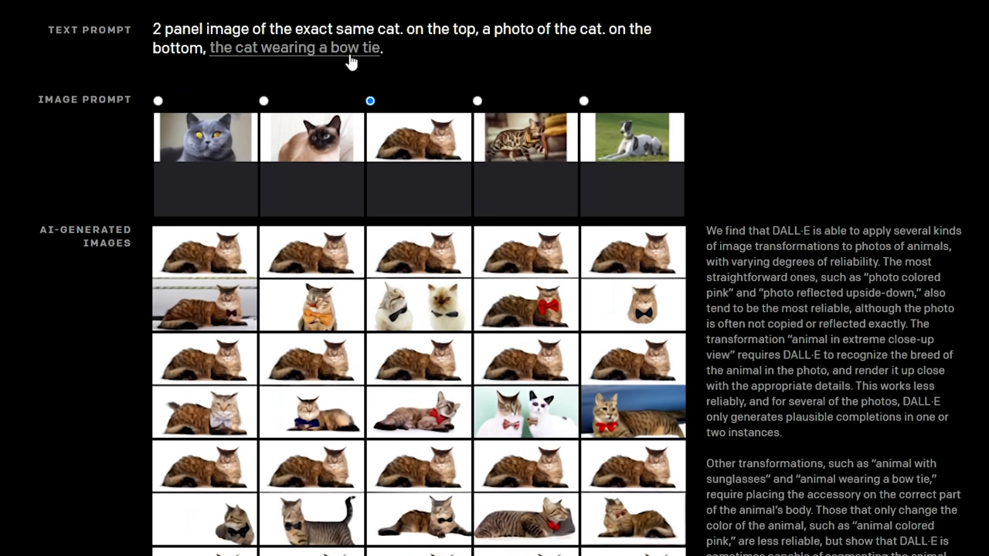
Step: Change the cat's transformation from wearing a bow tie to wearing a hat
{"action": "left_click", "coordinate": [281, 48]}
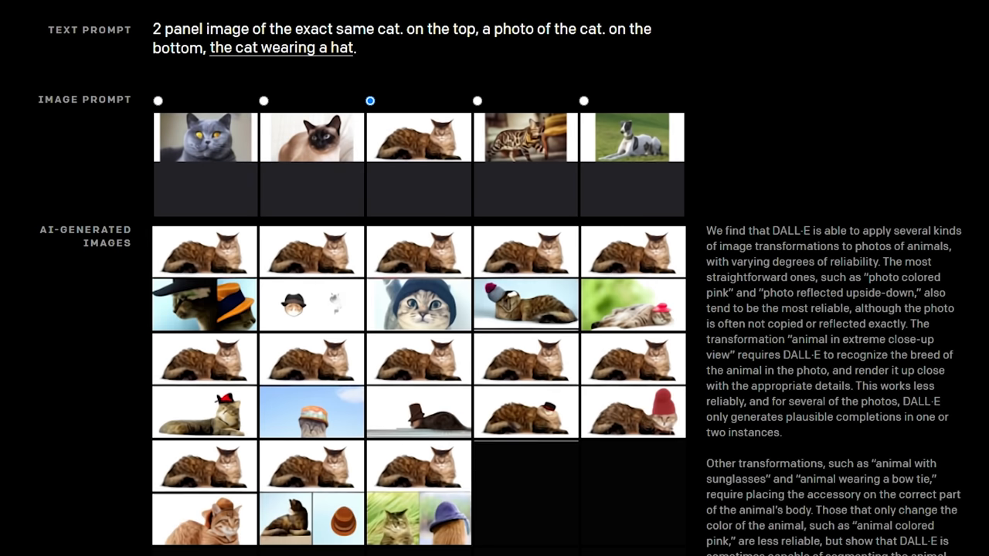
{"action": "left_click", "coordinate": [280, 48]}
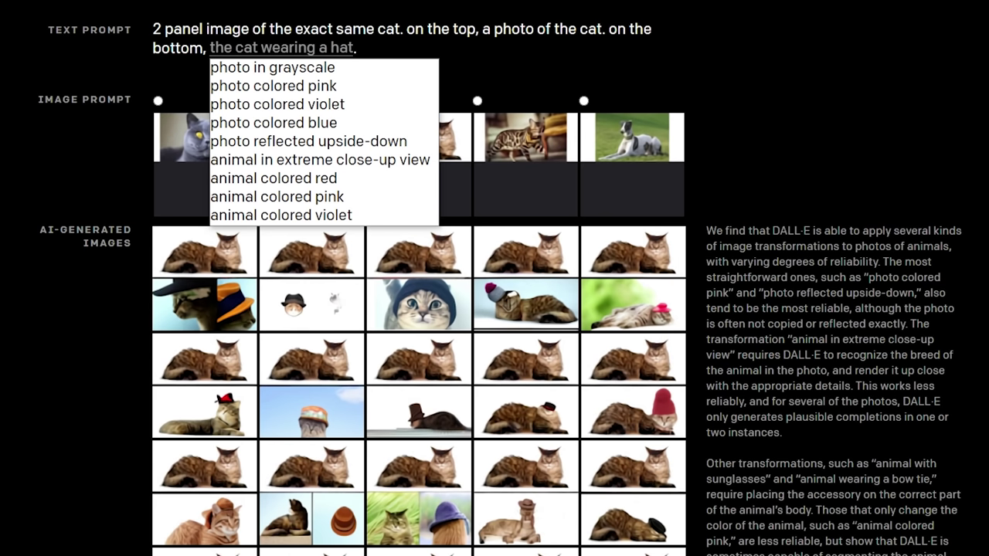
{"action": "left_click", "coordinate": [370, 83]}
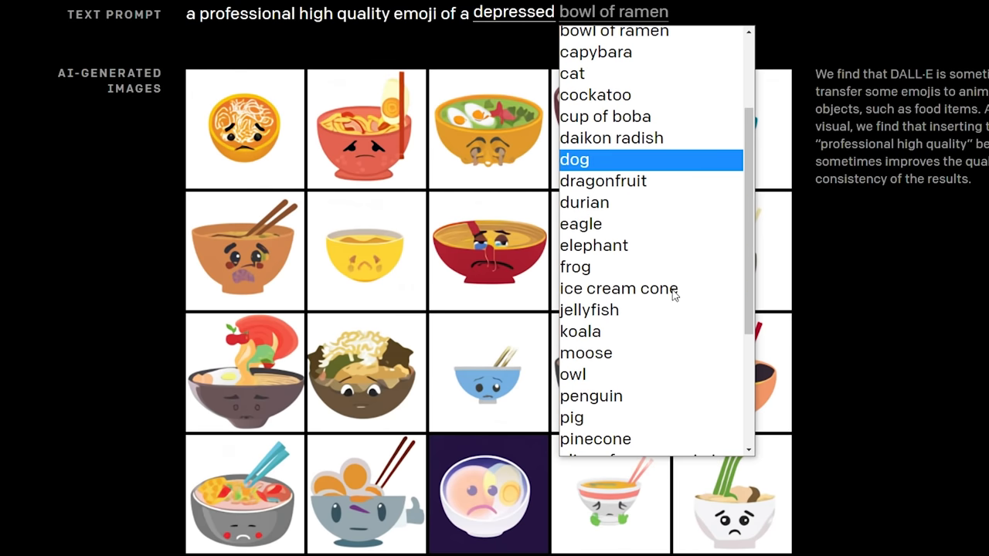
Step: Make the depressed emoji an ice cream cone, then a virus
{"action": "left_click", "coordinate": [619, 288]}
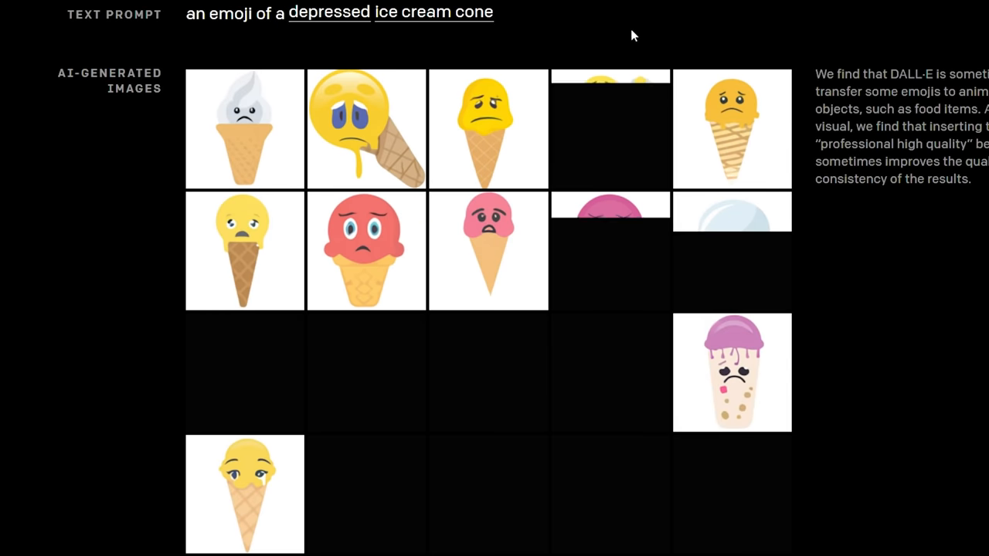
{"action": "left_click", "coordinate": [433, 12]}
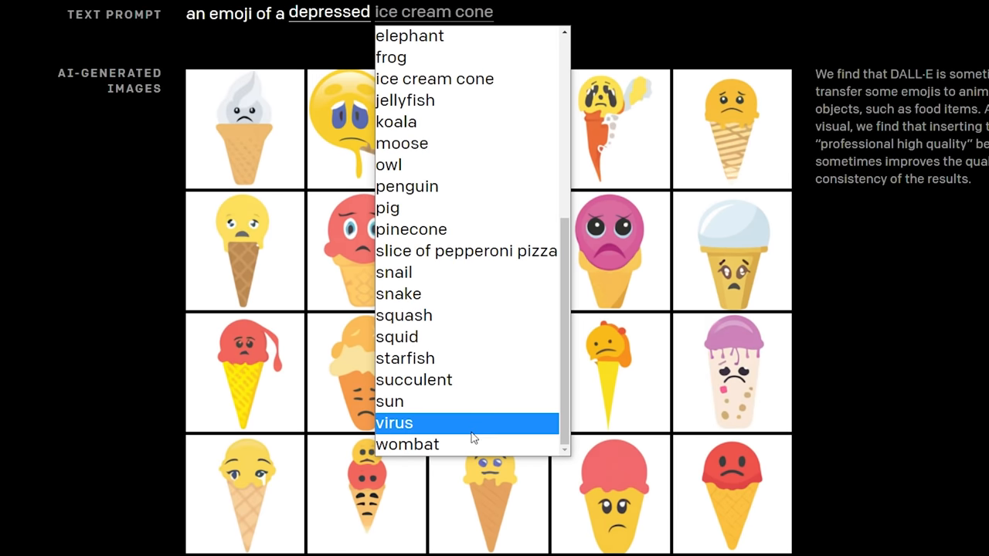
{"action": "left_click", "coordinate": [394, 423]}
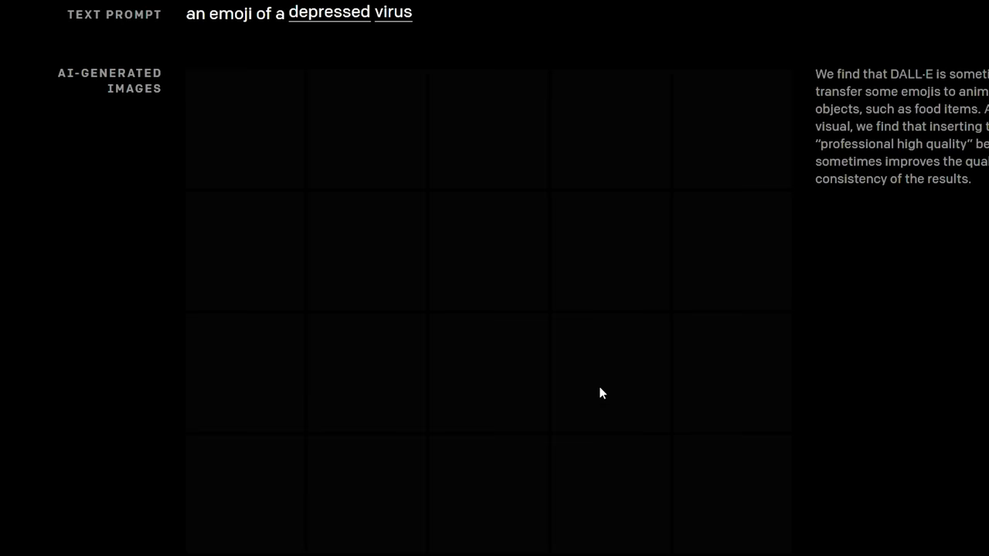
{"action": "left_click", "coordinate": [328, 11]}
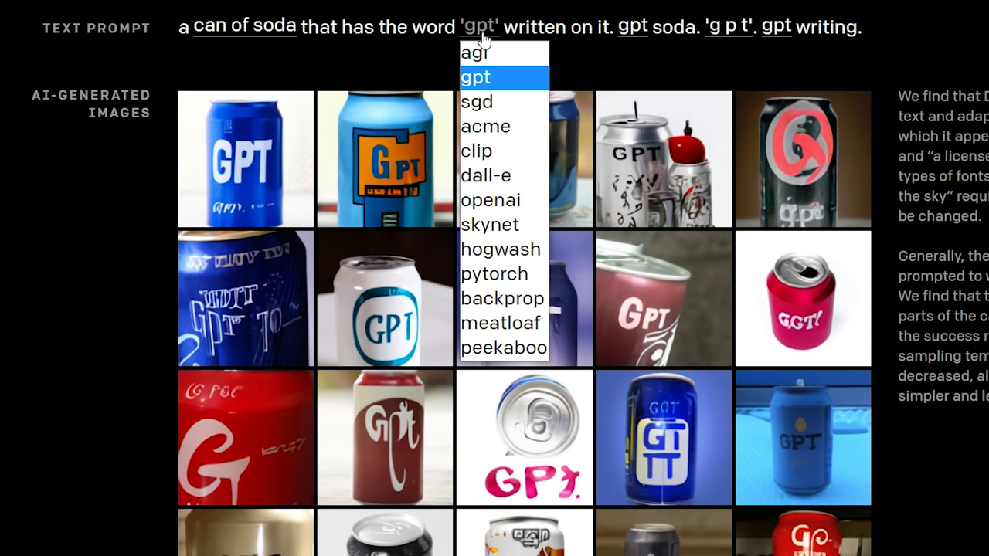
Step: Replace the quoted word 'gpt' on the soda can with another dropdown word
{"action": "left_click", "coordinate": [485, 175]}
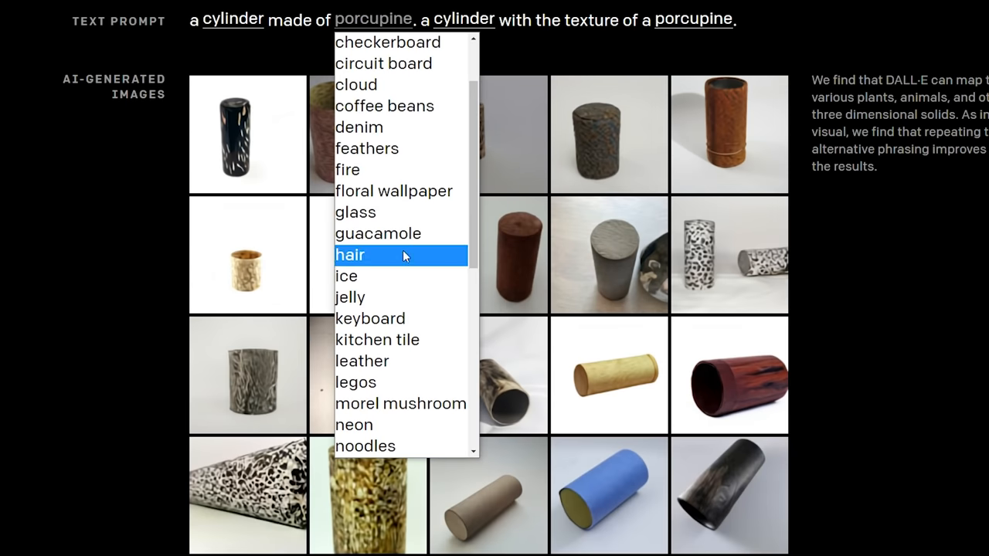
Step: Change the cylinder's texture from porcupine to jelly, then skyscraper, then another texture
{"action": "left_click", "coordinate": [349, 297]}
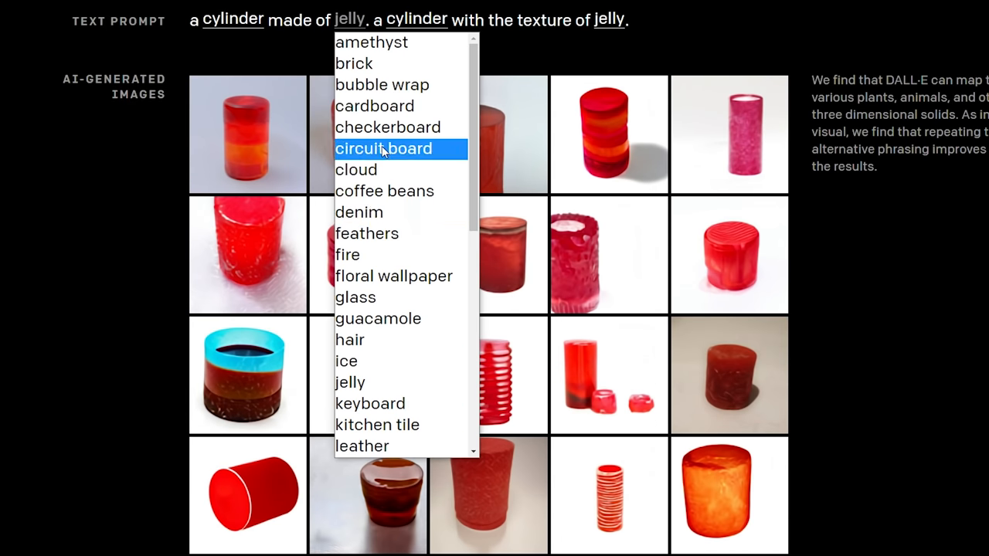
{"action": "left_click", "coordinate": [347, 254]}
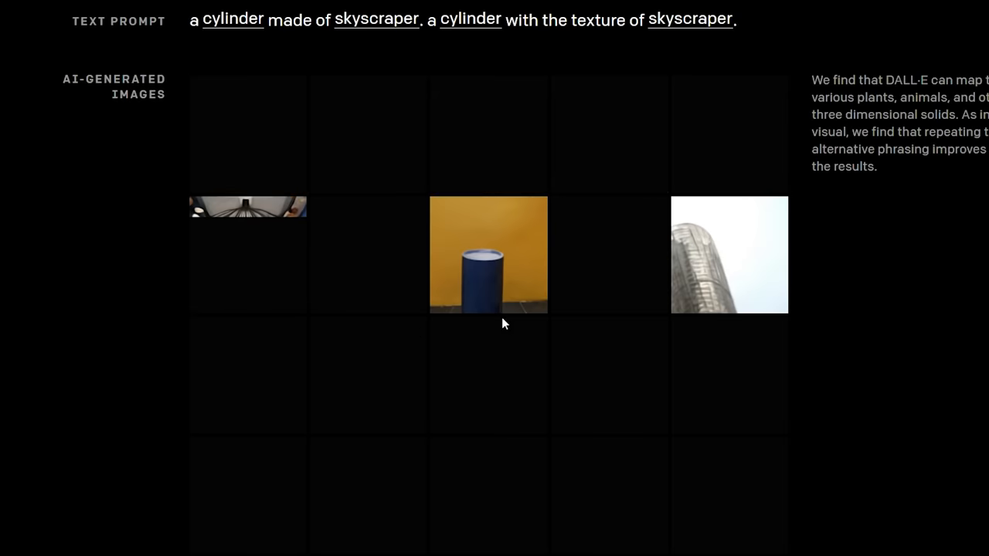
{"action": "left_click", "coordinate": [376, 19]}
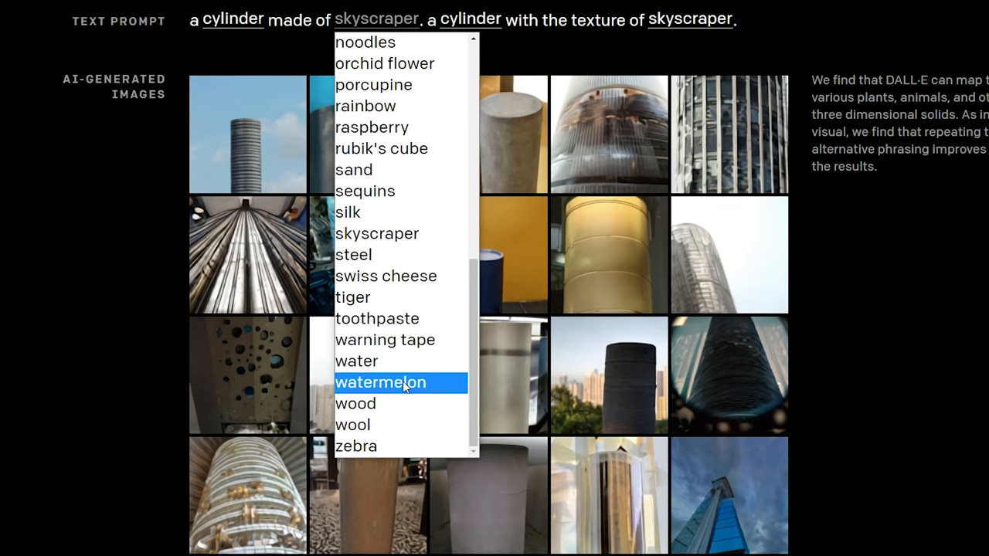
{"action": "left_click", "coordinate": [385, 276]}
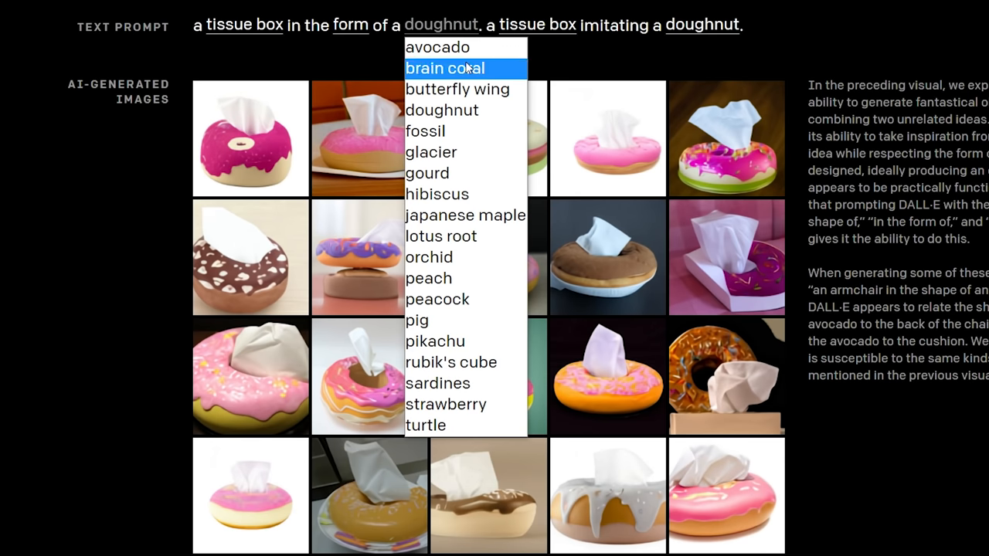
Step: Shape the tissue box like Pikachu, then swap the object to bench, soap dispenser, and another
{"action": "left_click", "coordinate": [434, 340]}
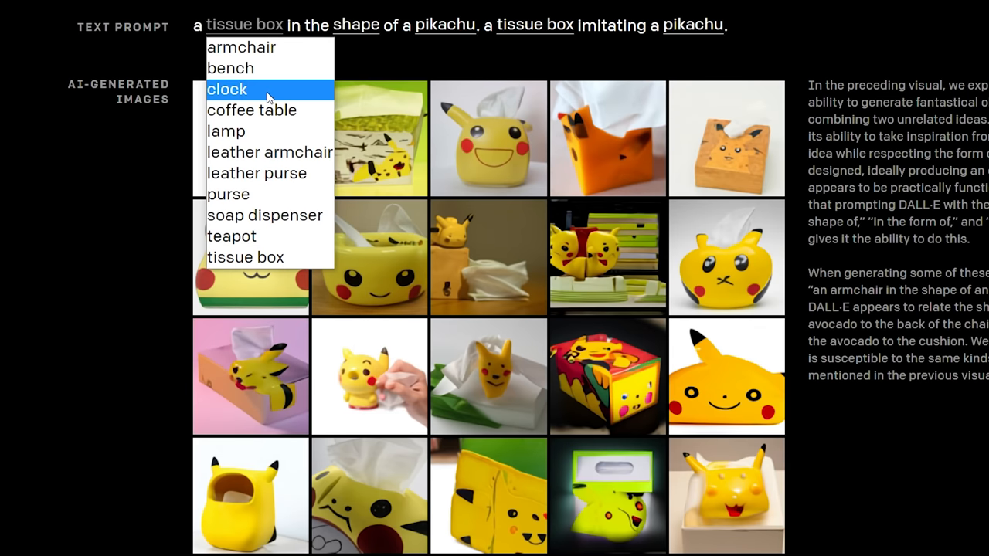
{"action": "left_click", "coordinate": [230, 68]}
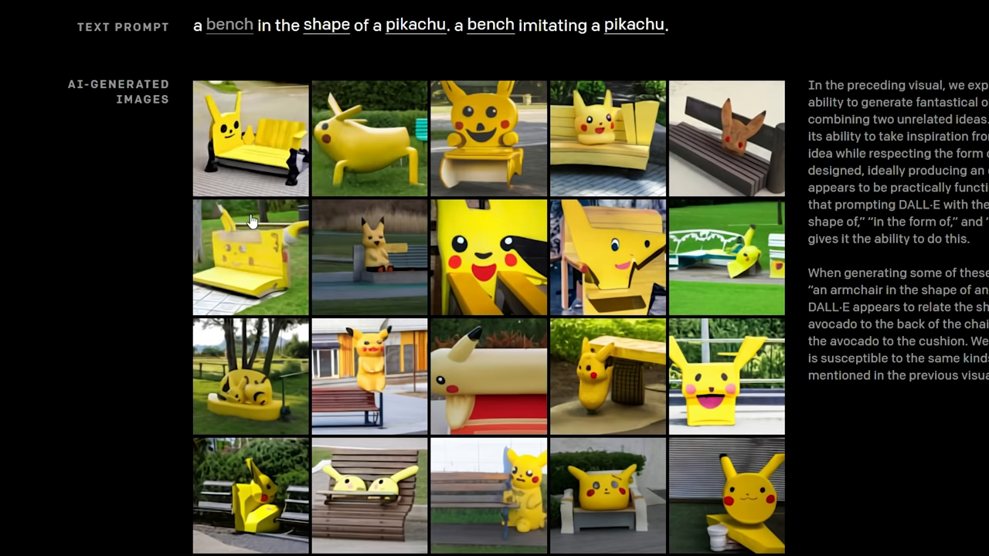
{"action": "left_click", "coordinate": [266, 216]}
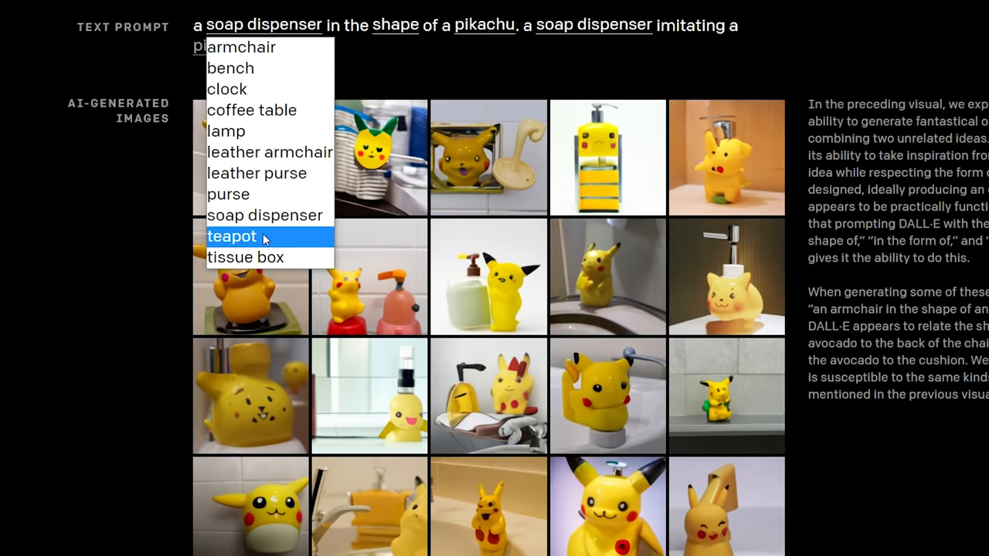
{"action": "left_click", "coordinate": [227, 194]}
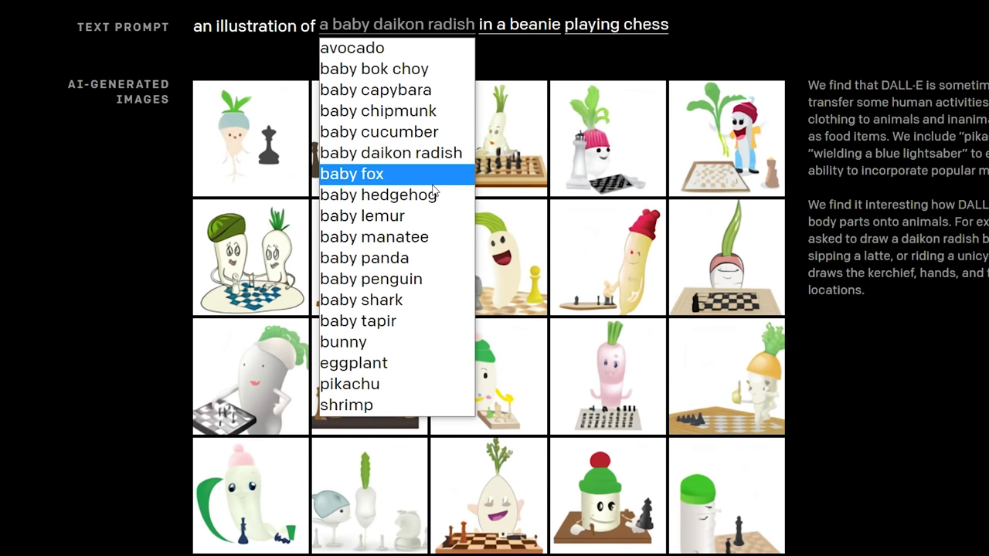
Step: Make the chess player baby bok choy, then baby shark, and put dall-e on a road sign
{"action": "left_click", "coordinate": [373, 237]}
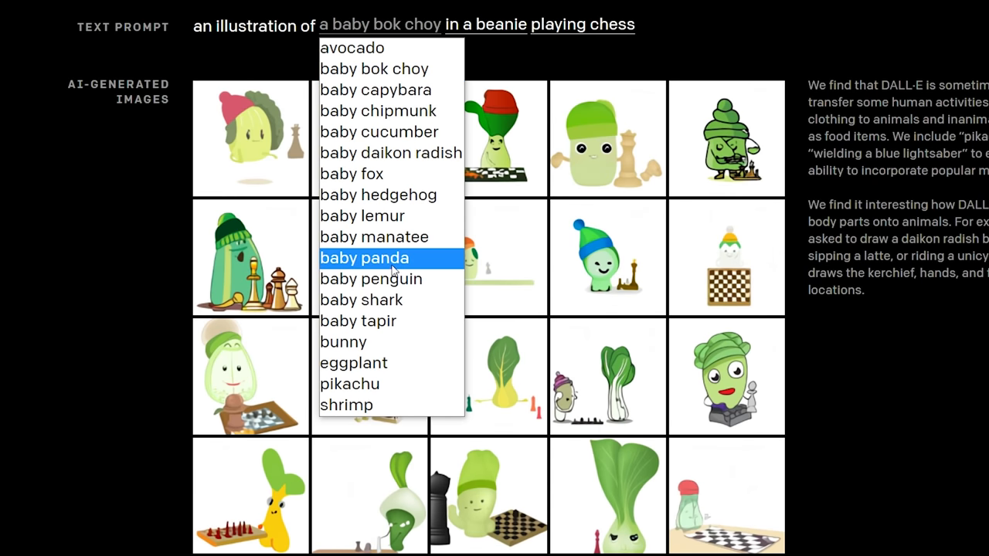
{"action": "left_click", "coordinate": [361, 299]}
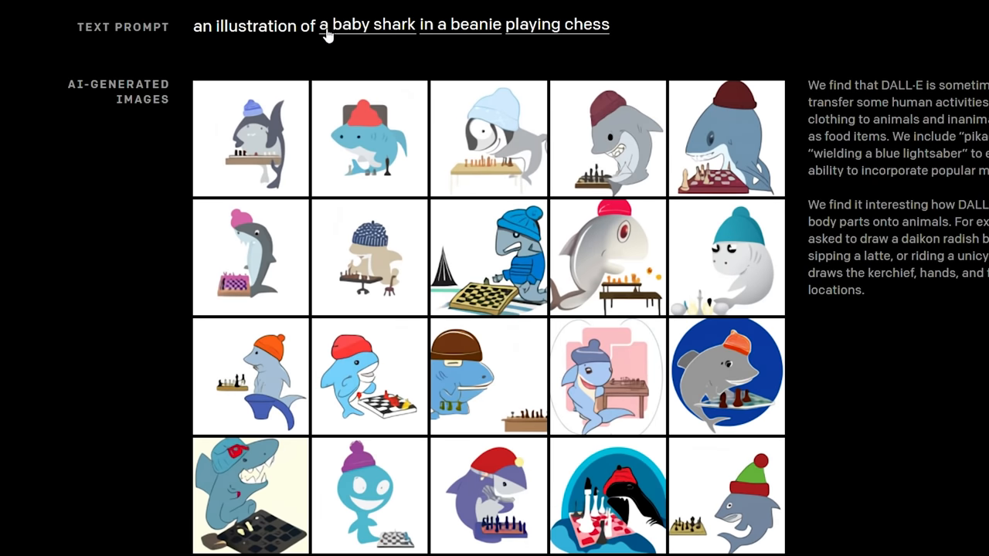
{"action": "left_click", "coordinate": [363, 24]}
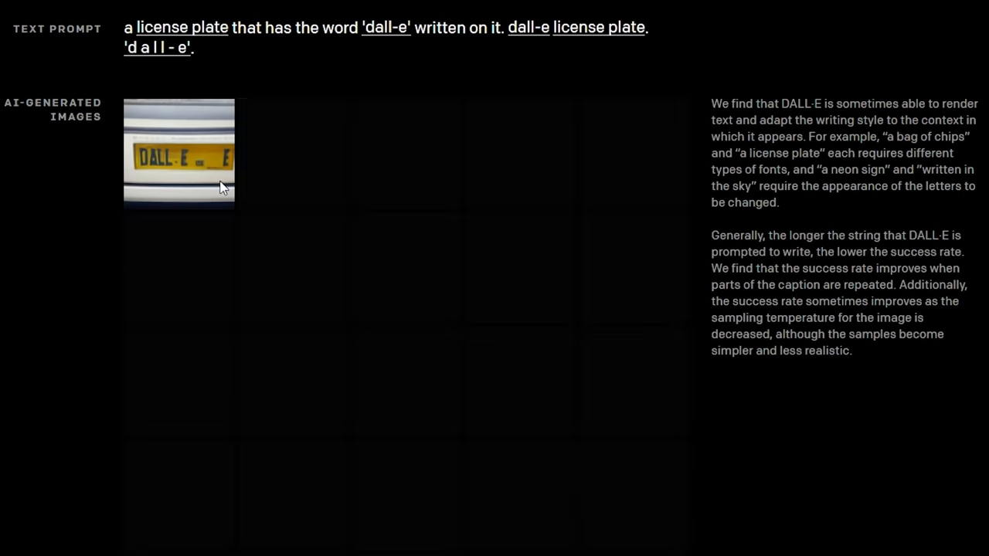
{"action": "left_click", "coordinate": [170, 224]}
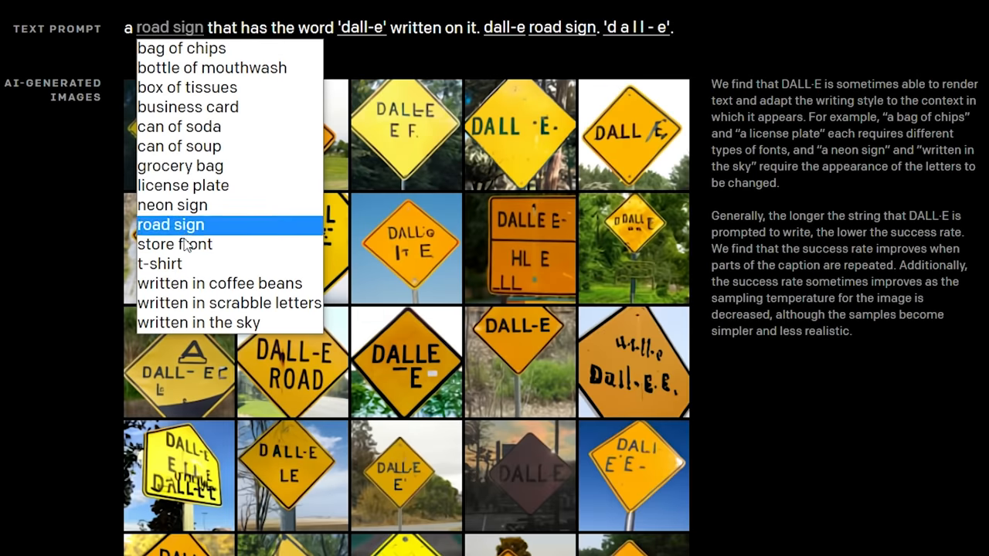
{"action": "left_click", "coordinate": [228, 302]}
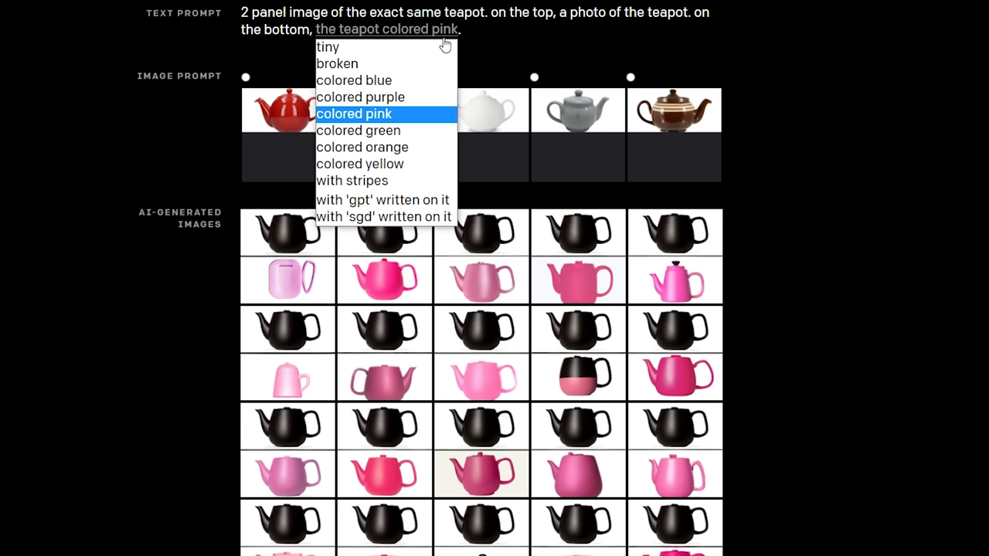
Step: Replace 'the teapot colored pink' with another teapot transformation from the dropdown
{"action": "left_click", "coordinate": [336, 63]}
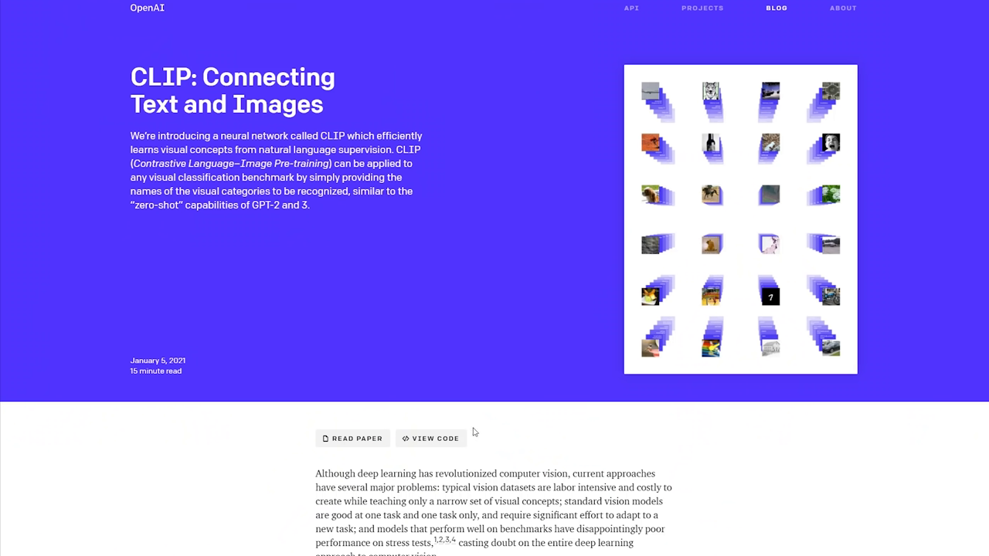
Step: Select a spot on the 'CLIP: Connecting Text and Images' article page
{"action": "left_click", "coordinate": [431, 438]}
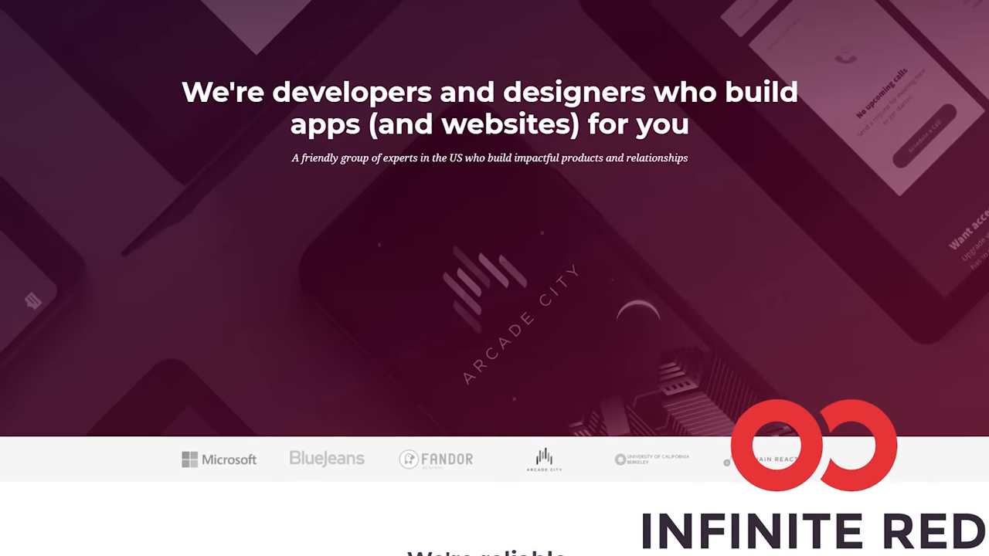
Step: Scroll the Infinite Red homepage past client logos to the 'Some of our work' projects
{"action": "scroll", "scroll_direction": "down", "scroll_amount": 3}
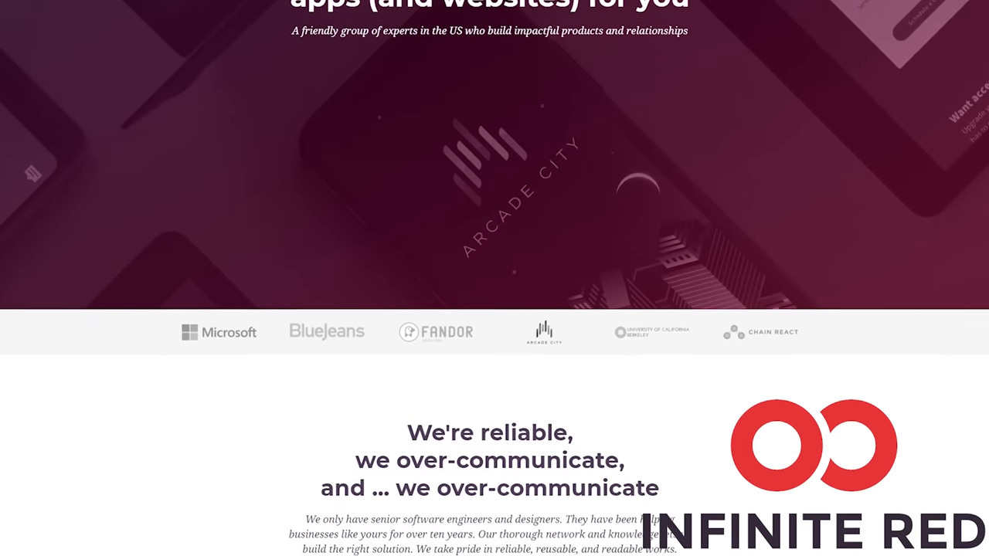
{"action": "scroll", "scroll_direction": "down", "scroll_amount": 3}
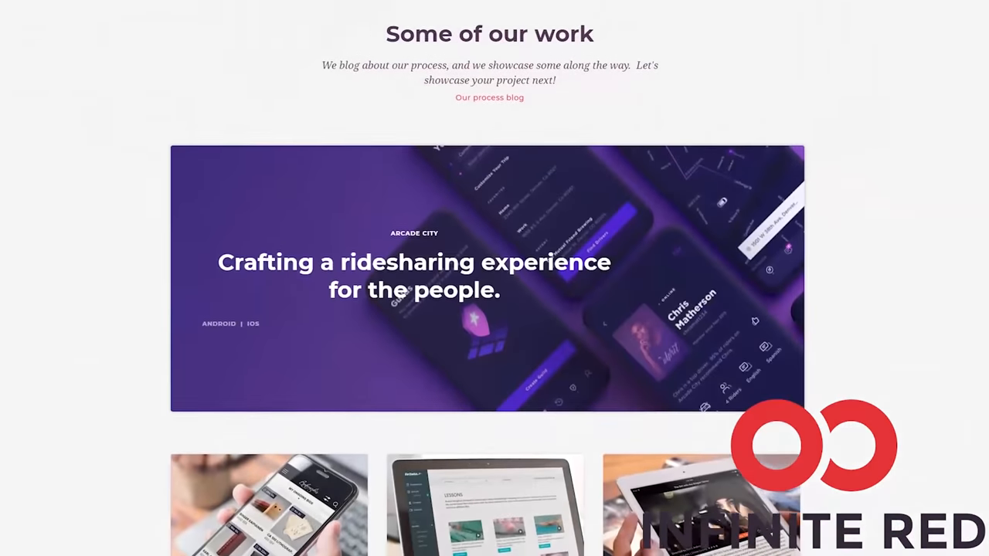
{"action": "scroll", "scroll_direction": "down", "scroll_amount": 3}
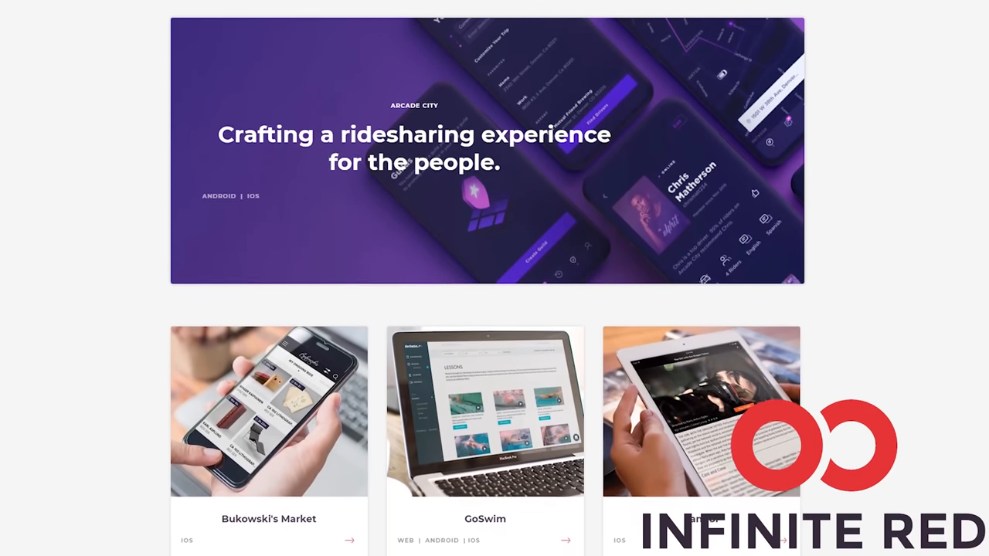